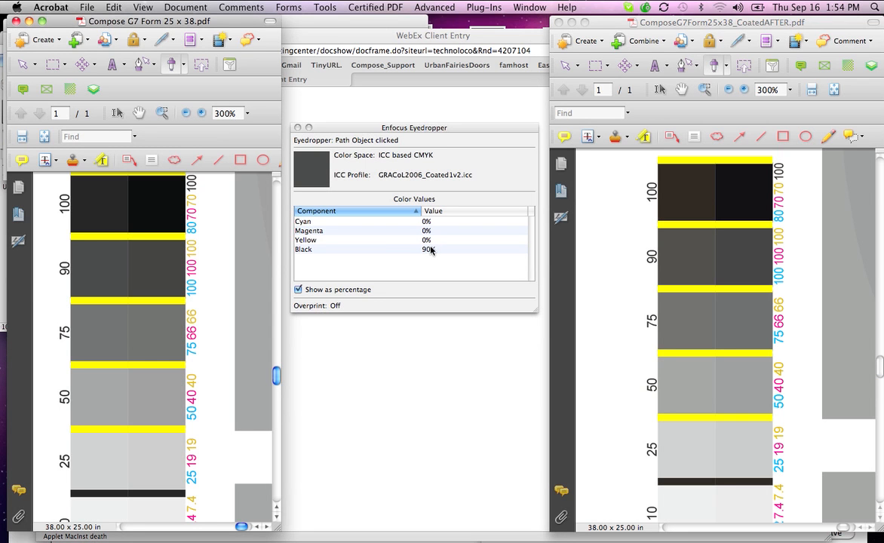
Sample the original form's 75 gray, lighter gray, rich black 100 and CMY-only 75 patches with the Eyedropper.
click(110, 347)
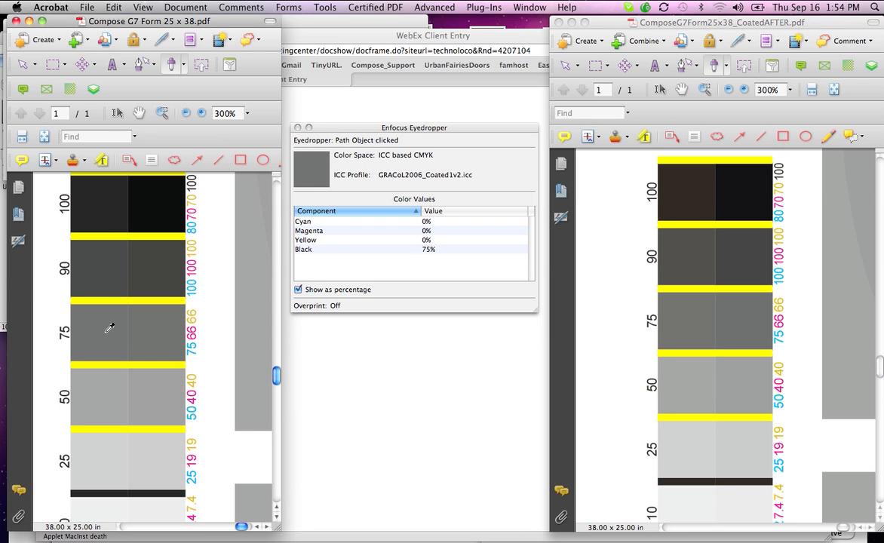
click(106, 407)
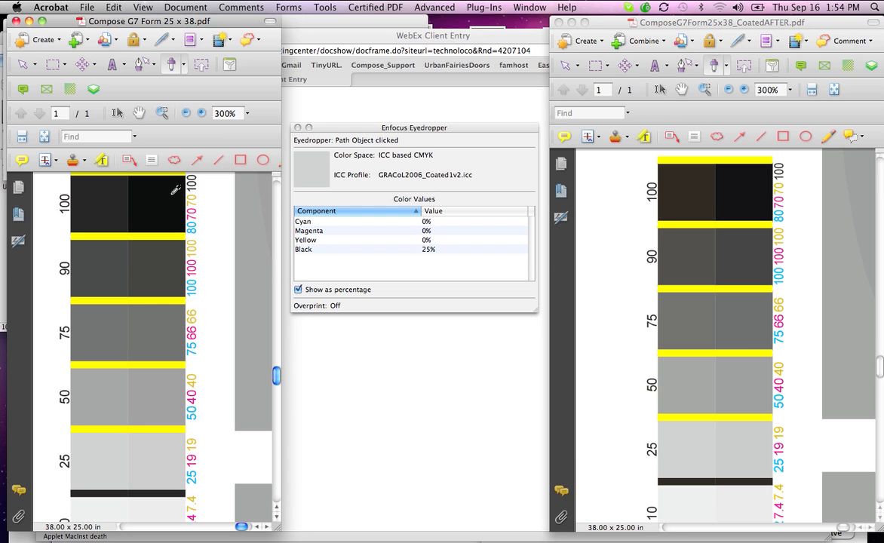
click(167, 191)
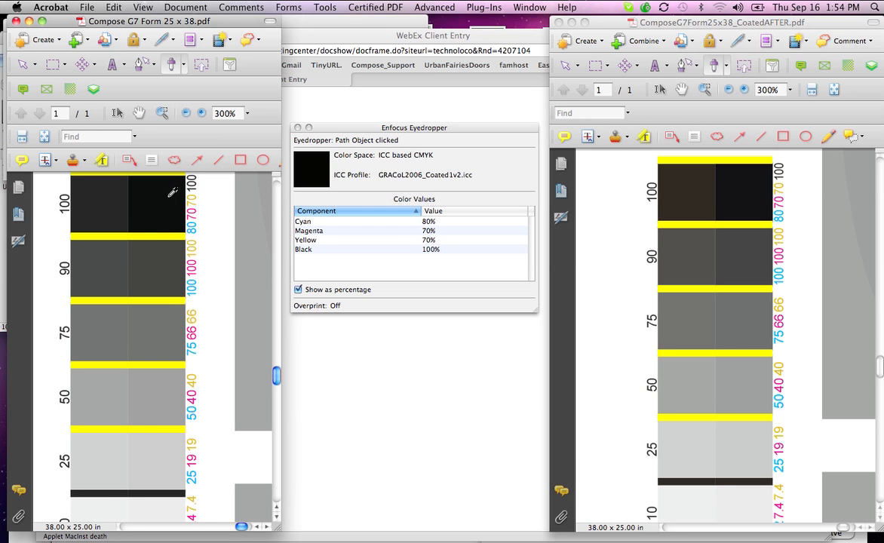
mouse_move(166, 252)
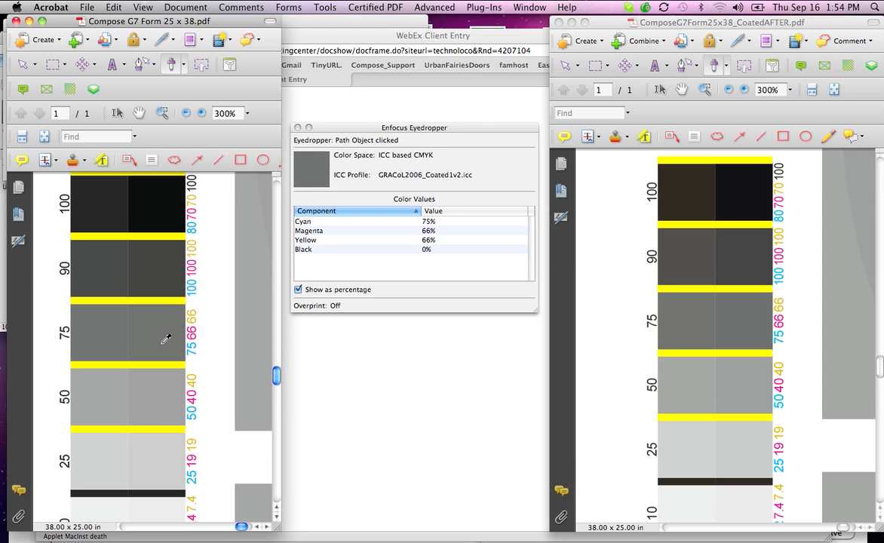
click(159, 397)
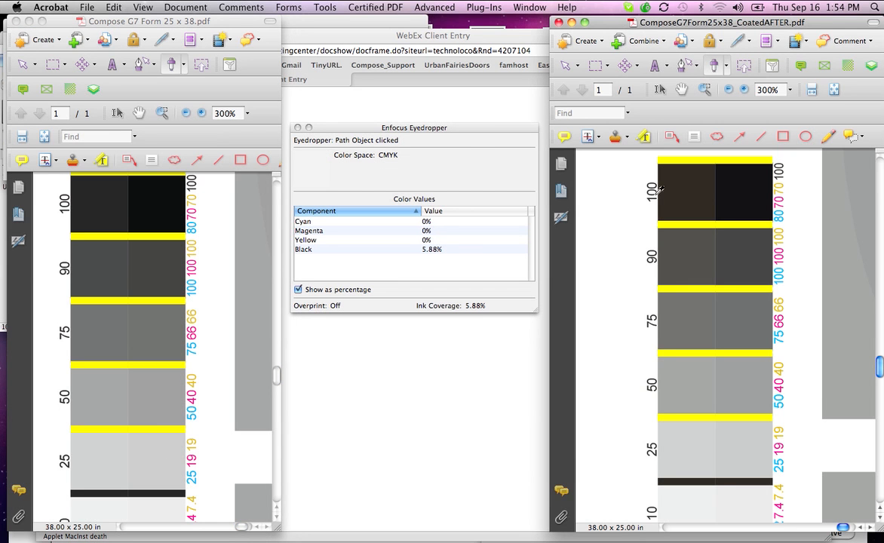
Sample the AFTER form's black-only 100 patch and another K gray patch.
click(694, 192)
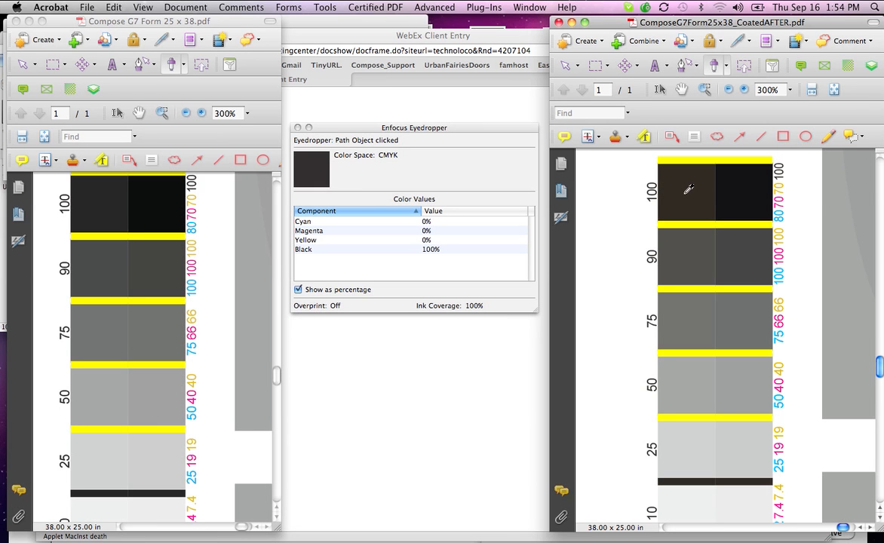
mouse_move(711, 248)
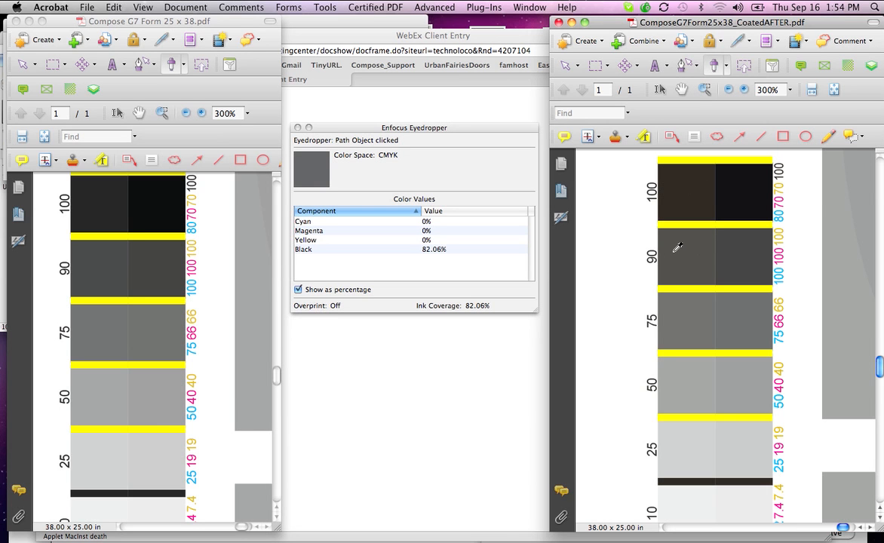
mouse_move(691, 318)
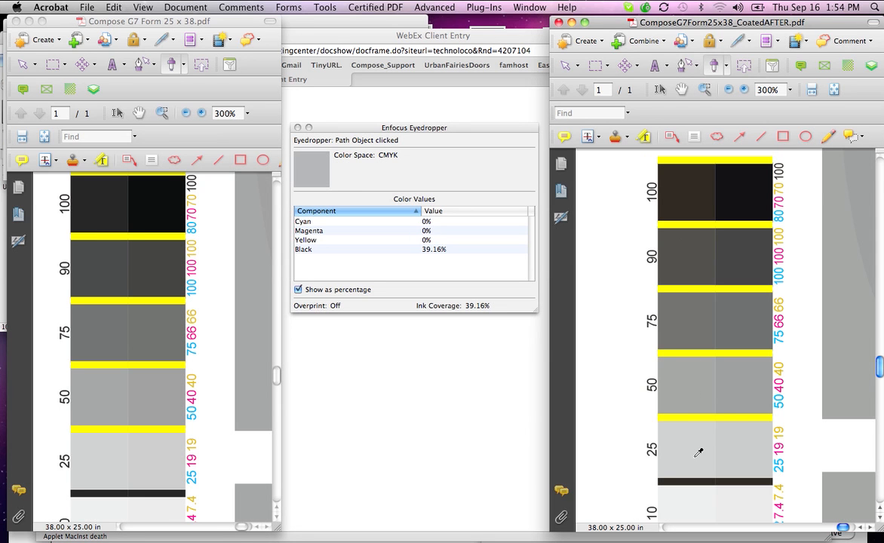
click(732, 193)
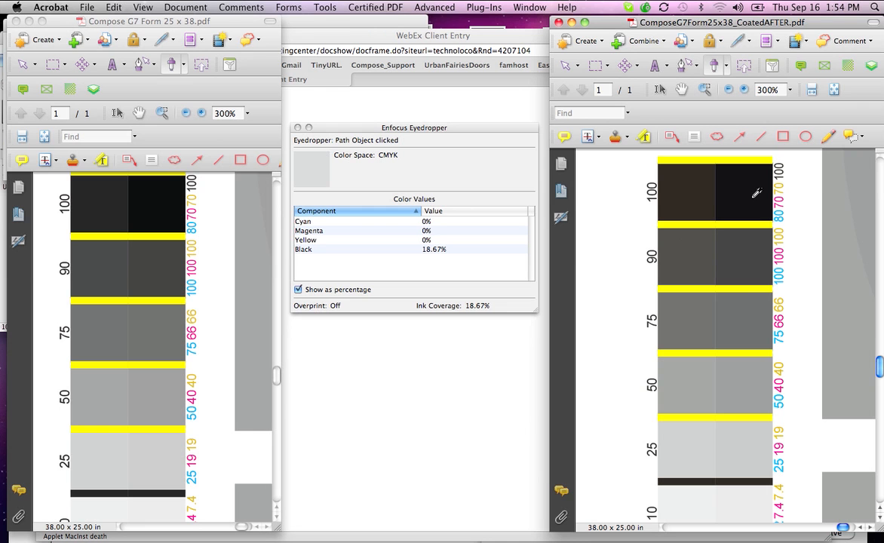
Sample the AFTER form's rich black 100 and CMY 25 gray patches, reading 16.93/17.04/14.5/0.
click(754, 193)
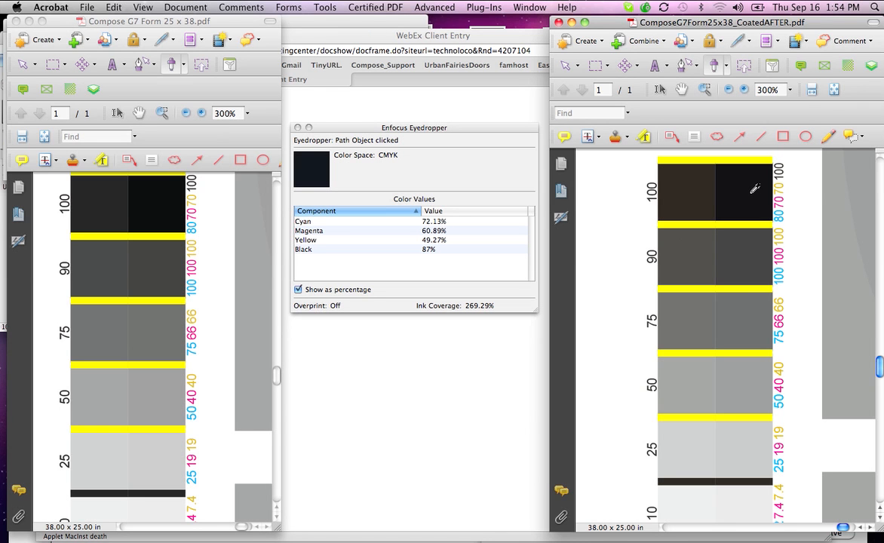
mouse_move(753, 192)
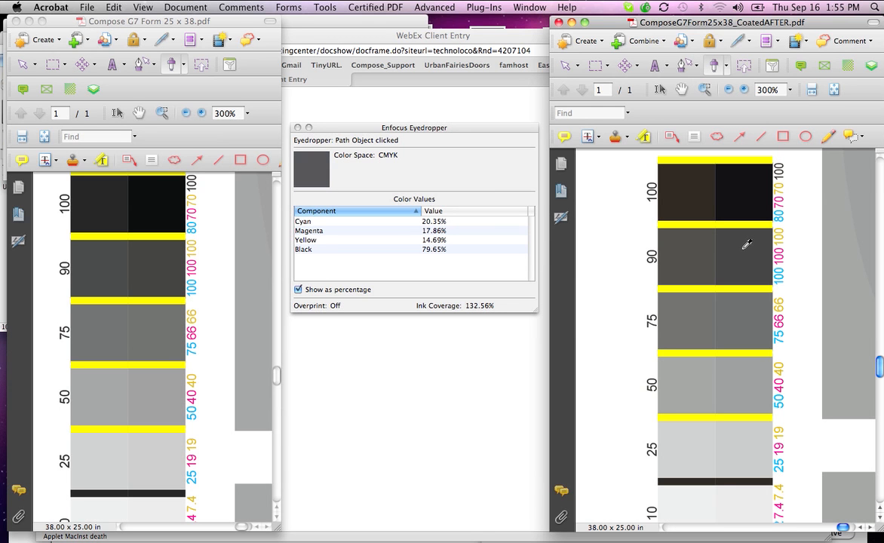
mouse_move(744, 247)
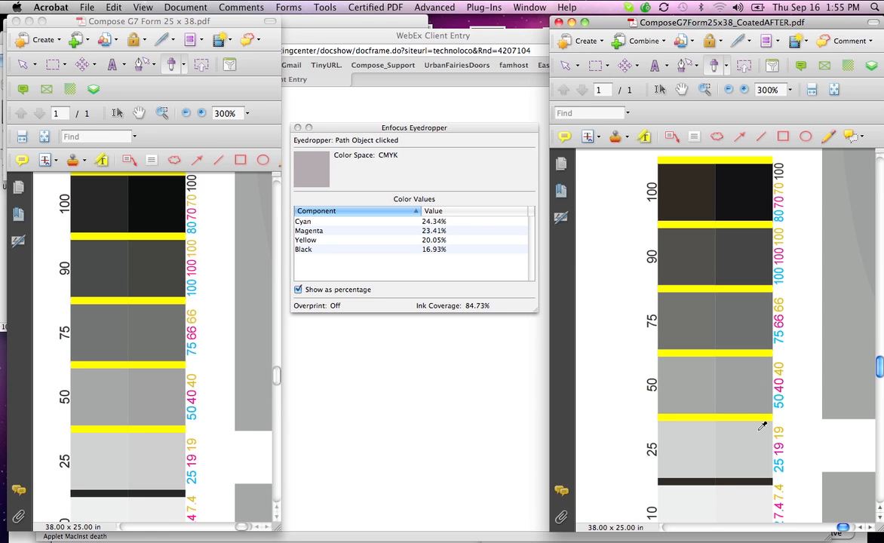
click(761, 426)
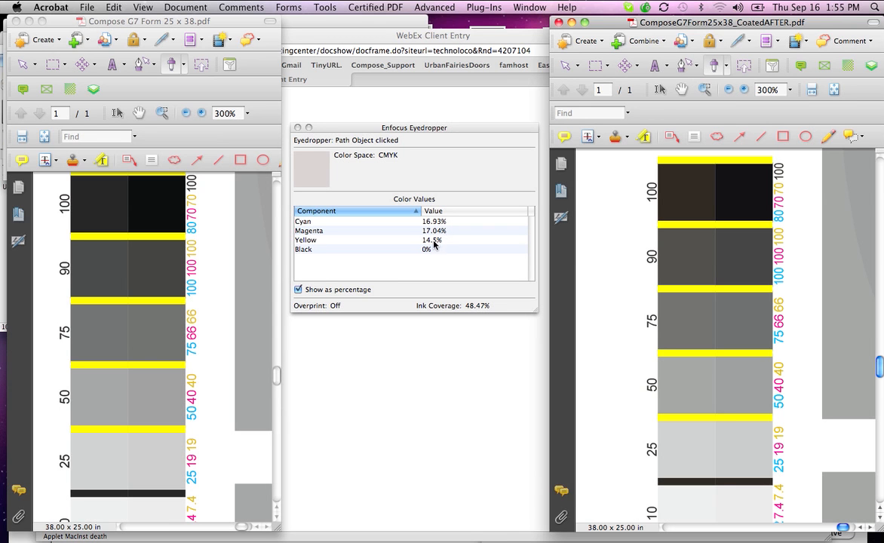
mouse_move(843, 330)
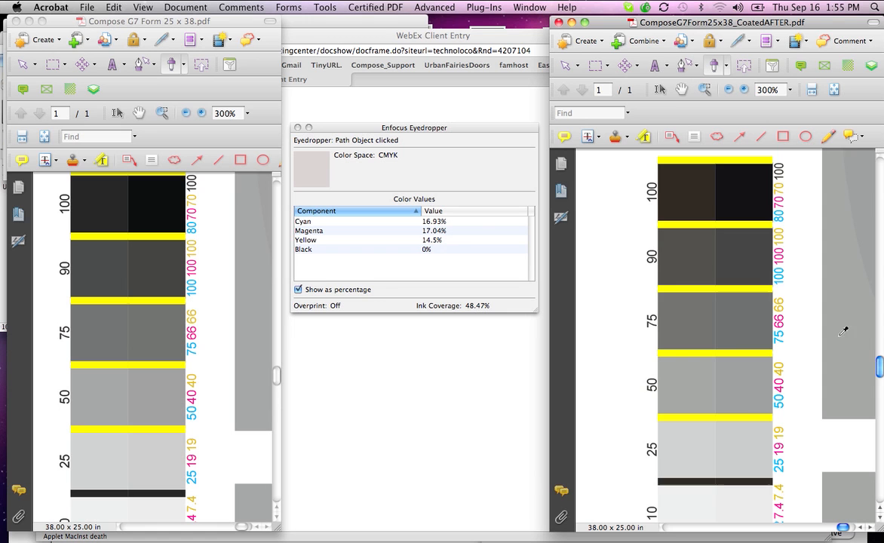
Scroll the CoatedAFTER form down past the gray patches to the colour patches.
scroll(down, 3)
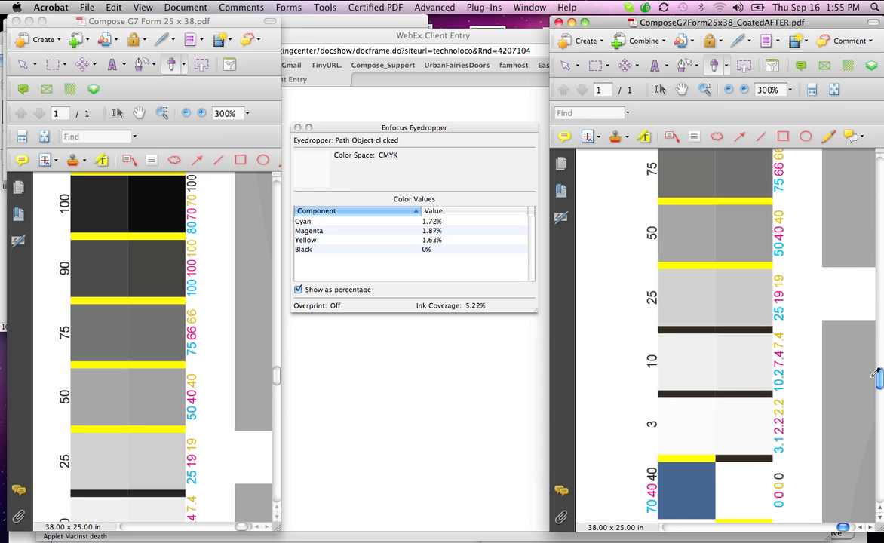
scroll(down, 3)
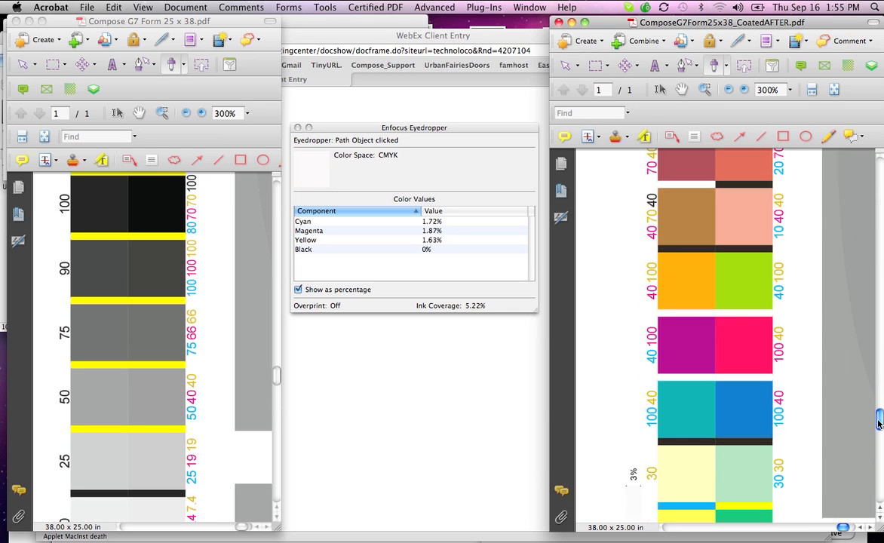